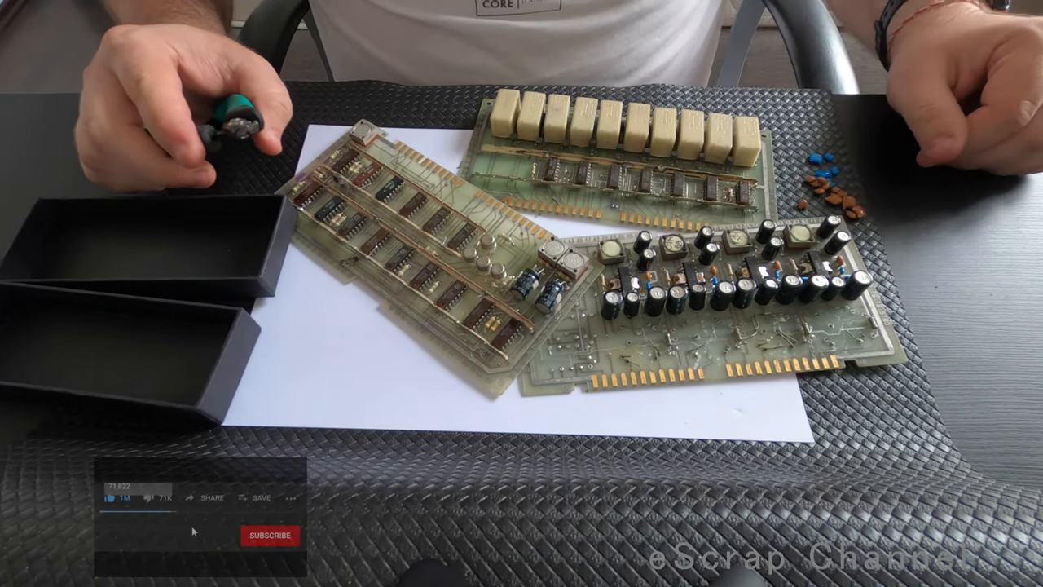
pyautogui.click(270, 535)
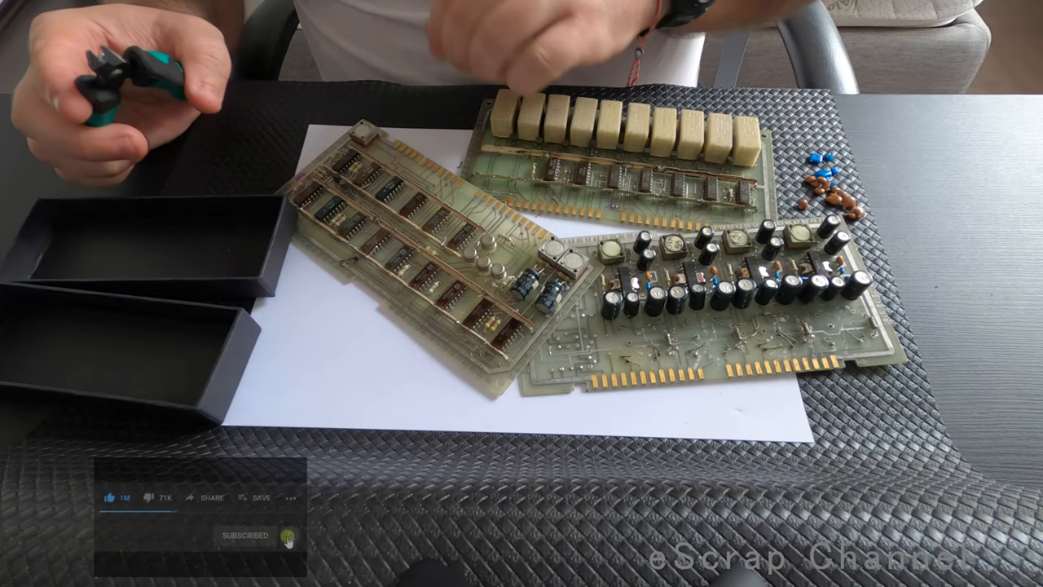